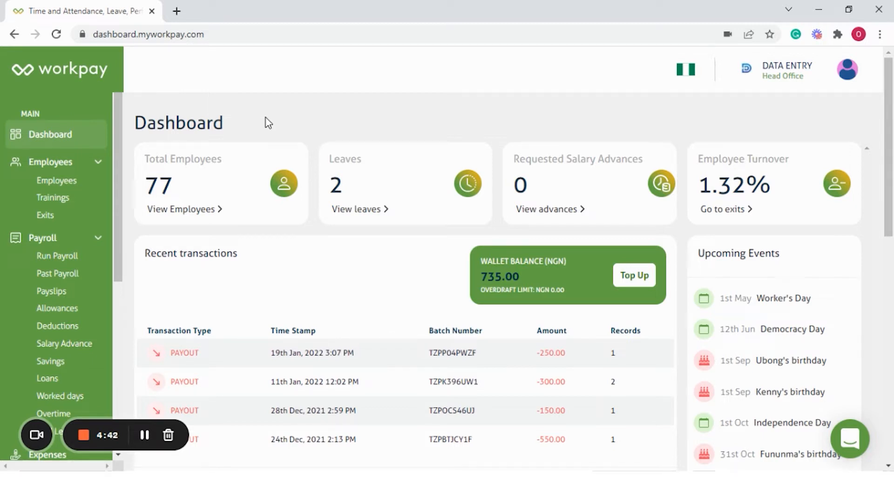
mouse_move(185, 116)
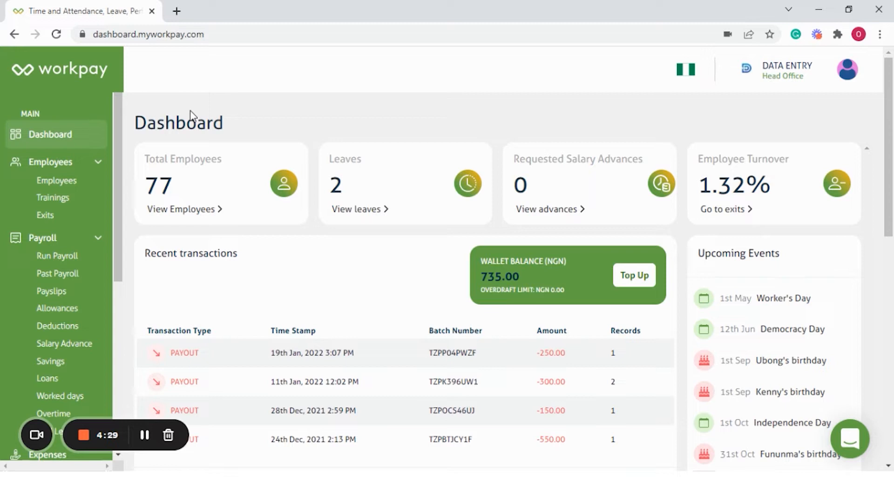
scroll("down", 3)
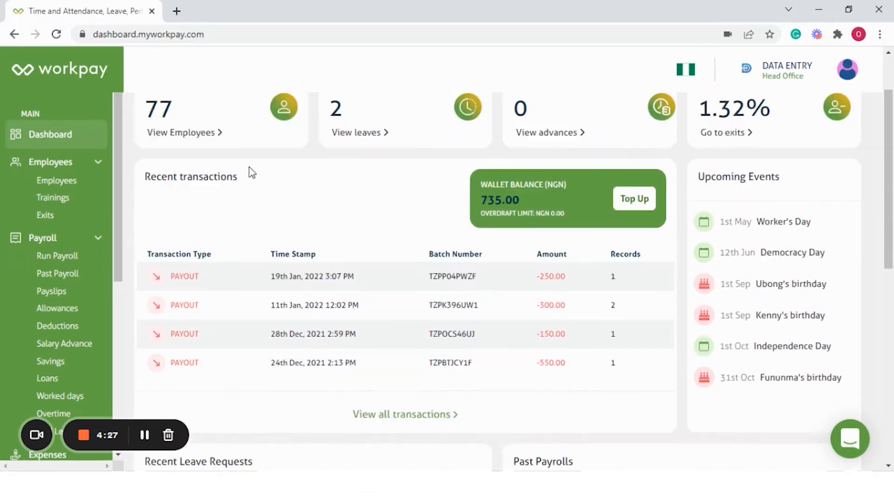
scroll("down", 3)
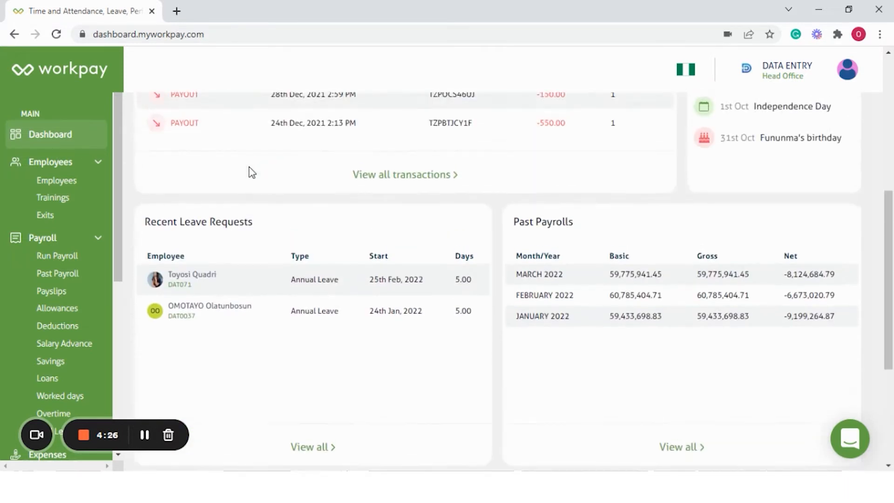
scroll("up", 3)
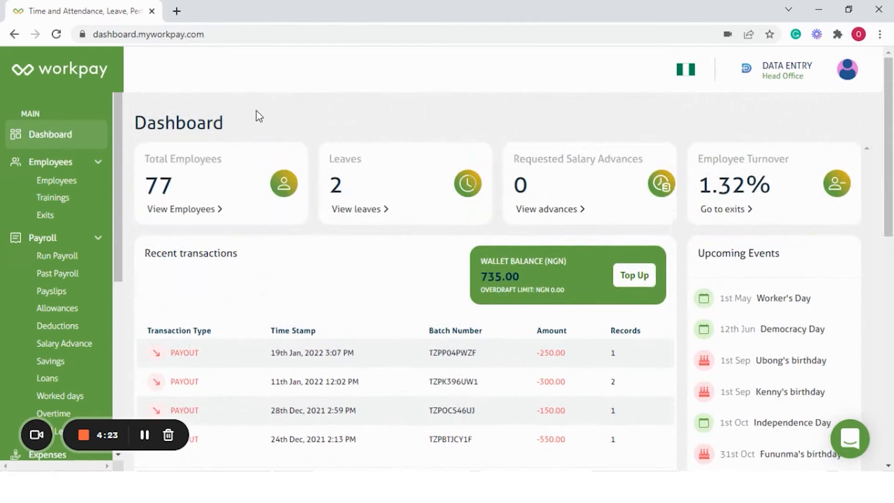
mouse_move(370, 126)
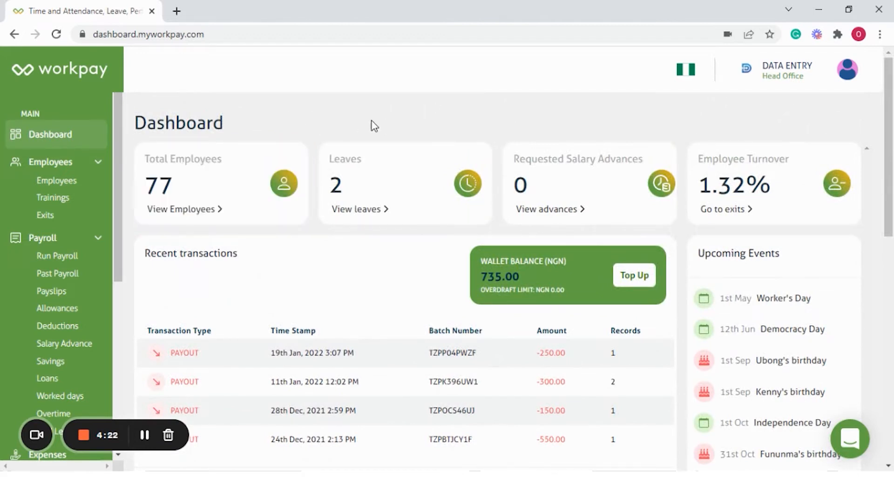
mouse_move(585, 134)
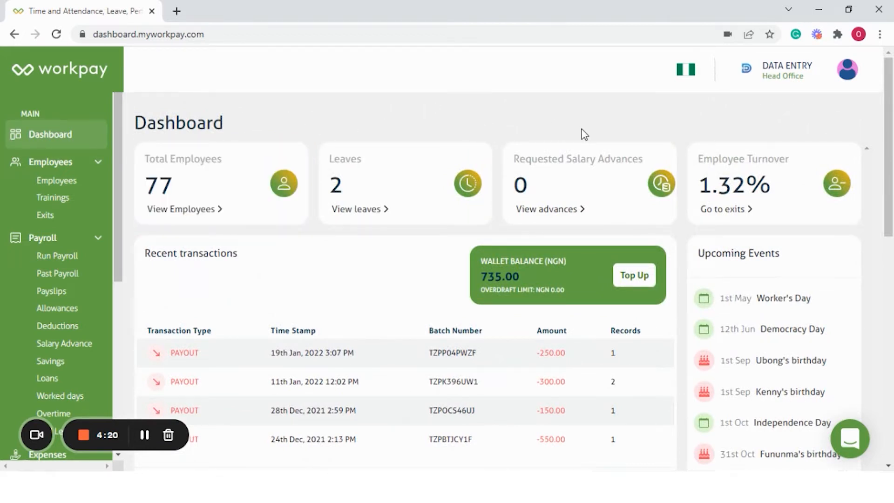
scroll("down", 3)
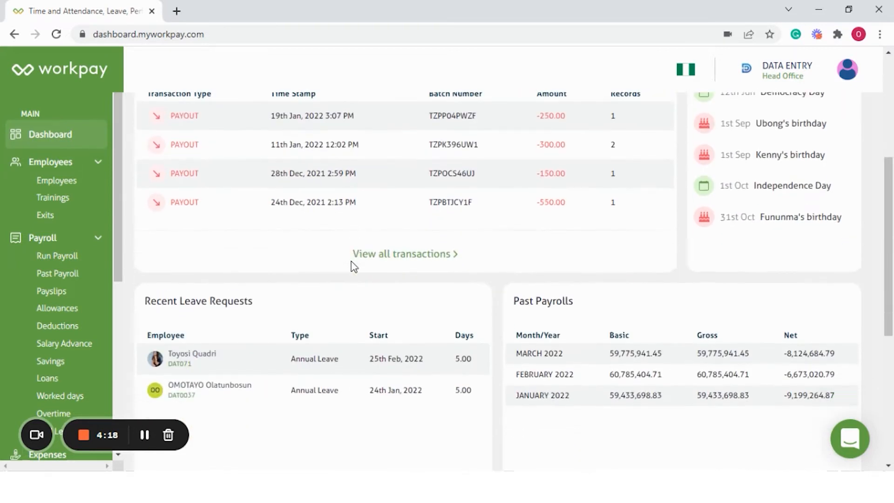
scroll("up", 3)
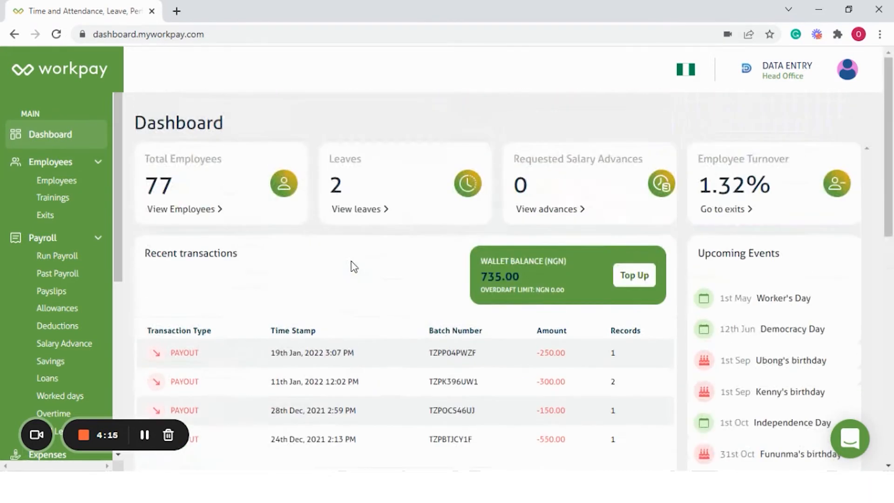
mouse_move(54, 185)
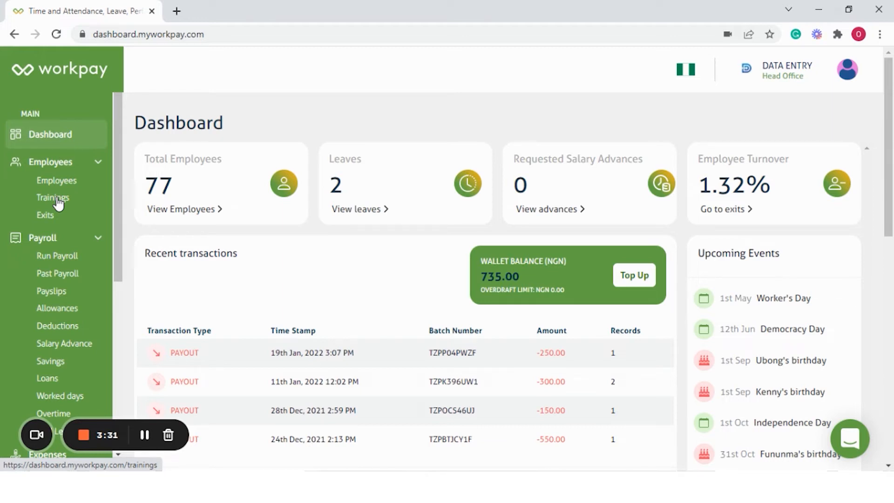
mouse_move(46, 216)
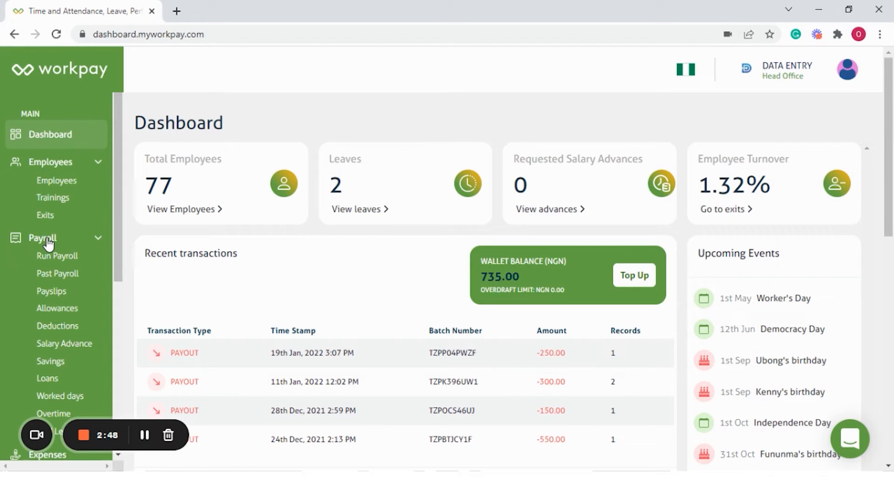
mouse_move(51, 291)
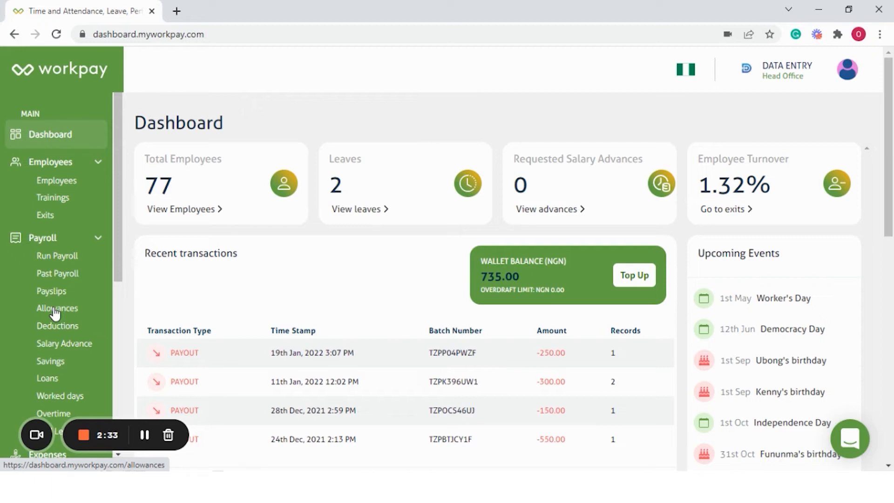
mouse_move(53, 319)
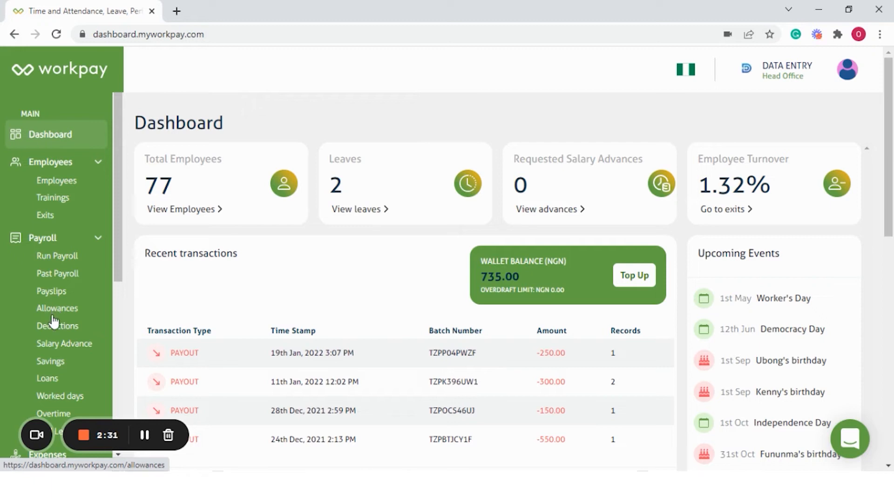
mouse_move(57, 326)
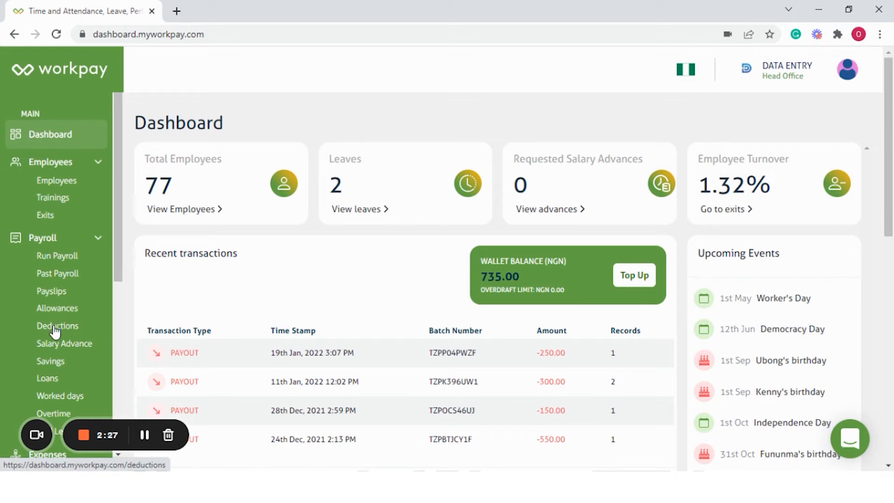
mouse_move(56, 347)
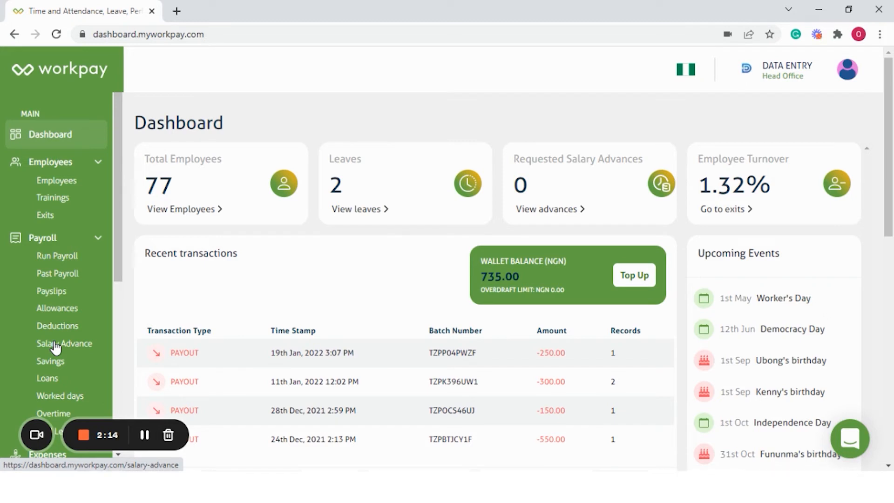
mouse_move(51, 361)
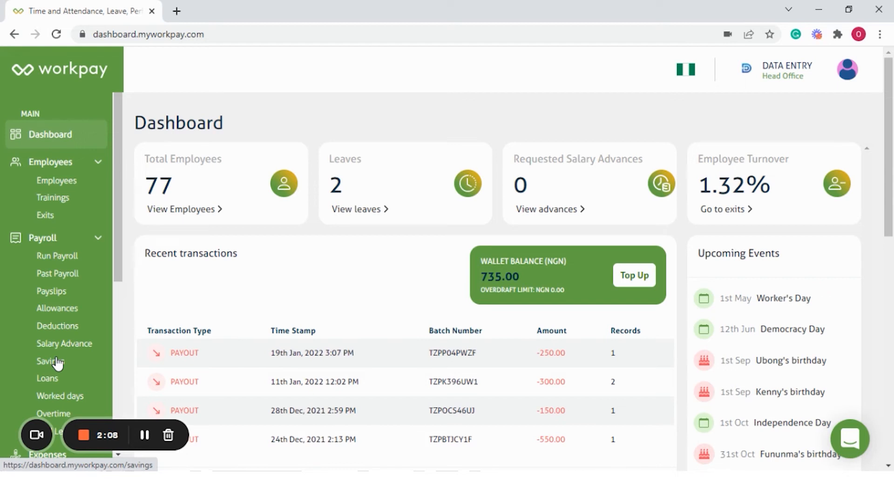
mouse_move(54, 382)
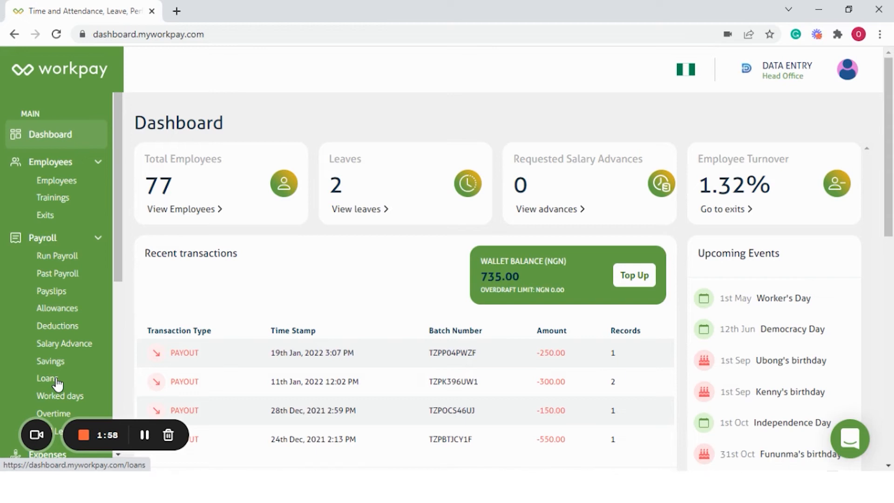
mouse_move(55, 399)
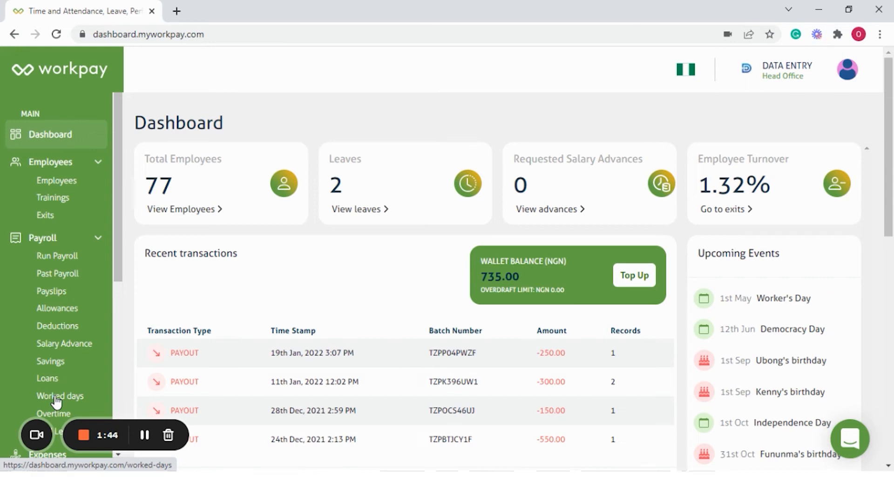
scroll("down", 3)
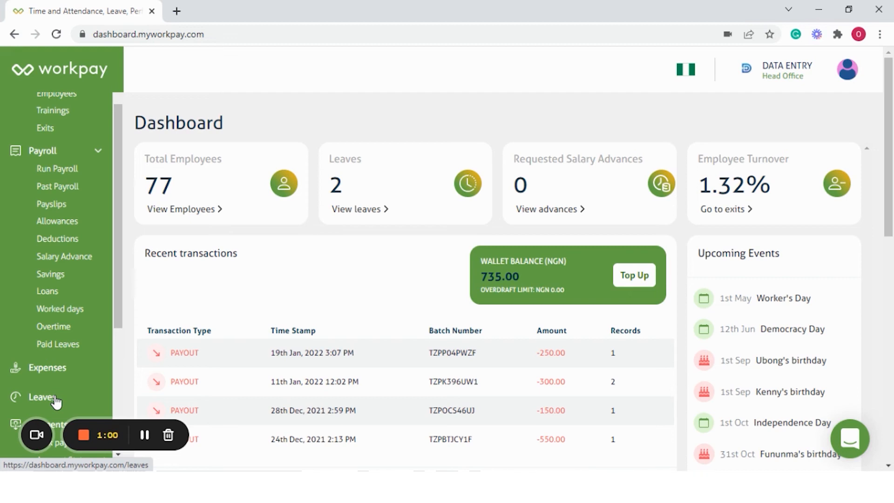
left_click(48, 352)
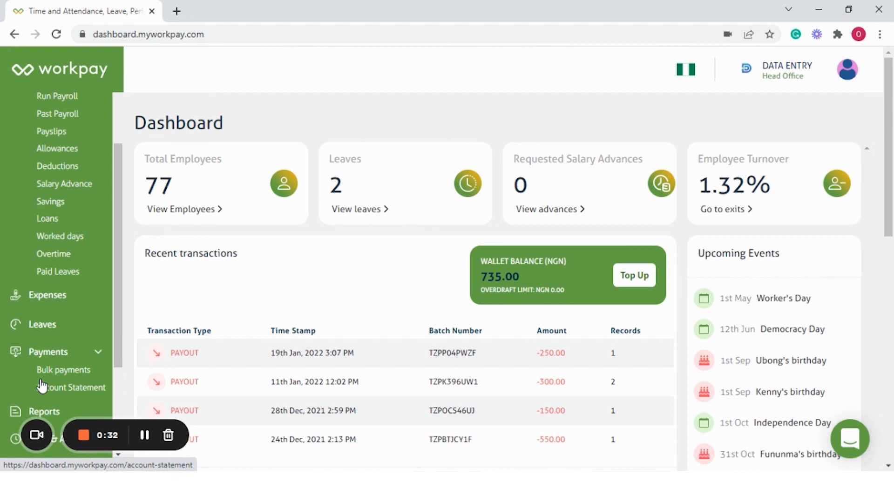
scroll("down", 3)
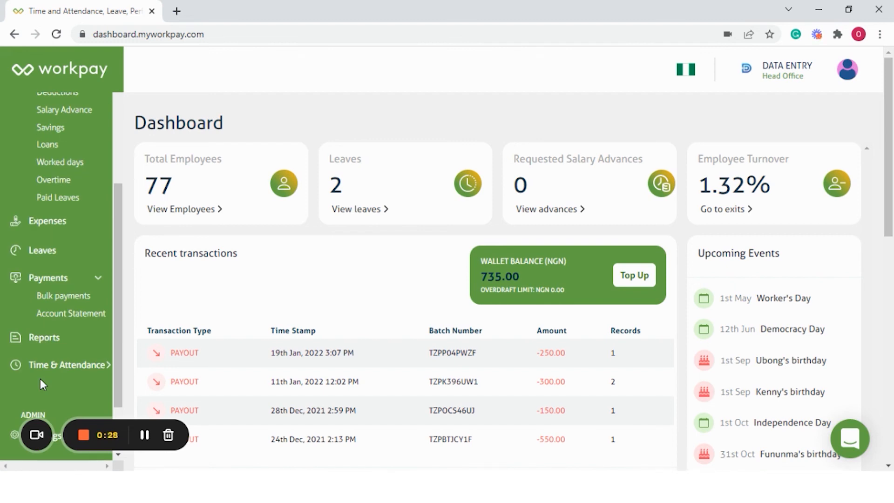
mouse_move(47, 374)
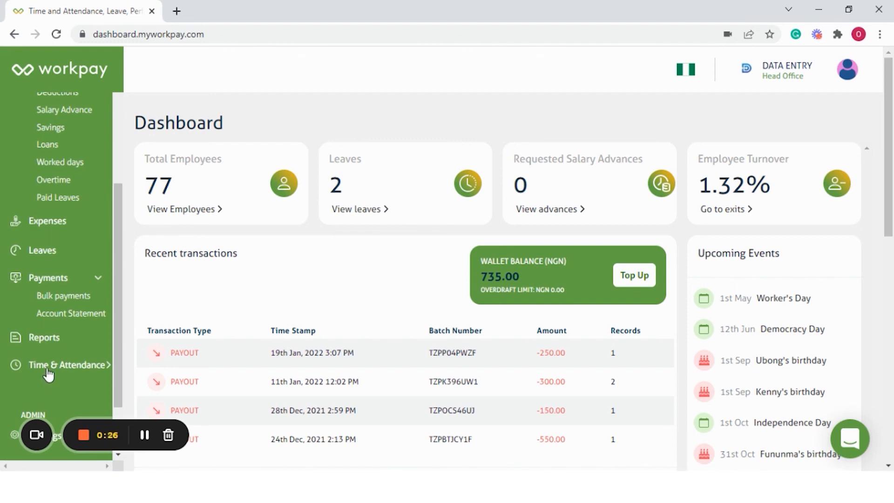